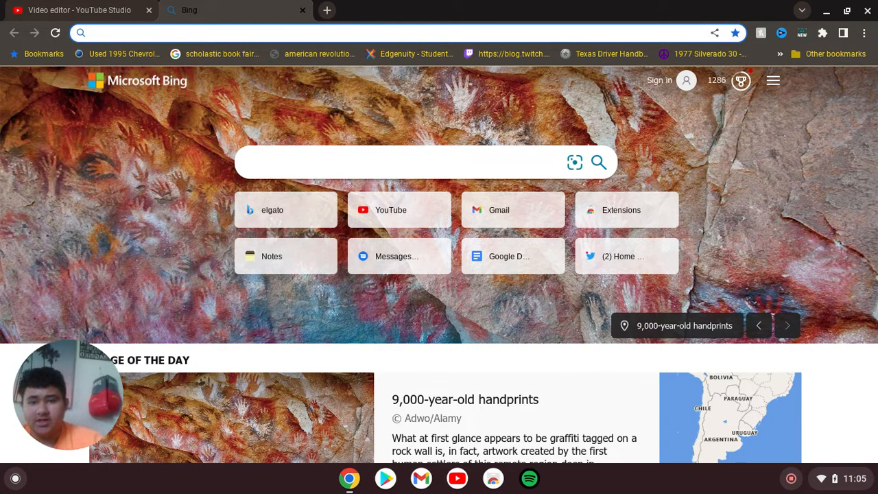
Return to YouTube Studio and scroll the videos list down to the 99 overall Steph Curry clip
left_click(79, 10)
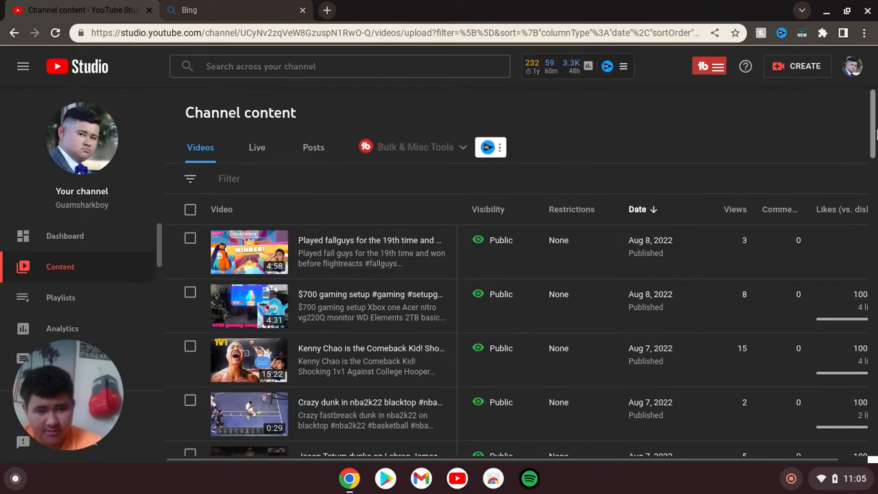
scroll("down", 3)
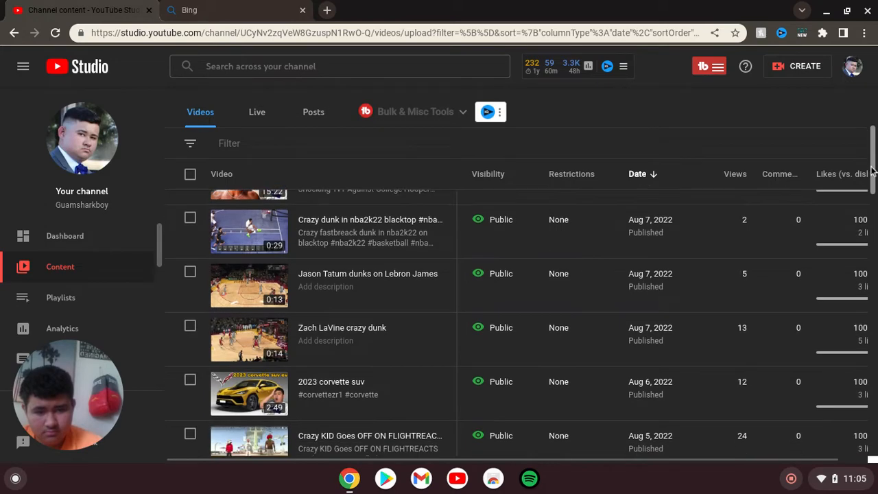
scroll("down", 3)
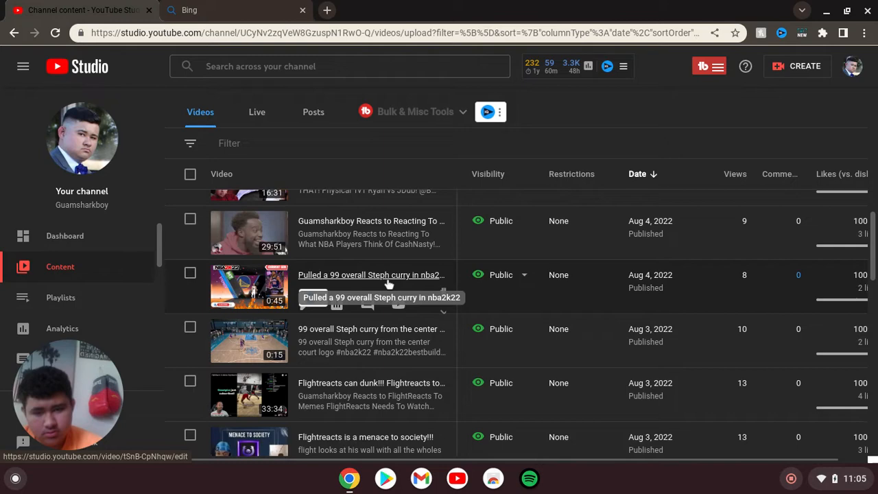
Open details for 'Pulled a 99 overall Steph curry in nba2k22' and scroll to audience settings
left_click(370, 275)
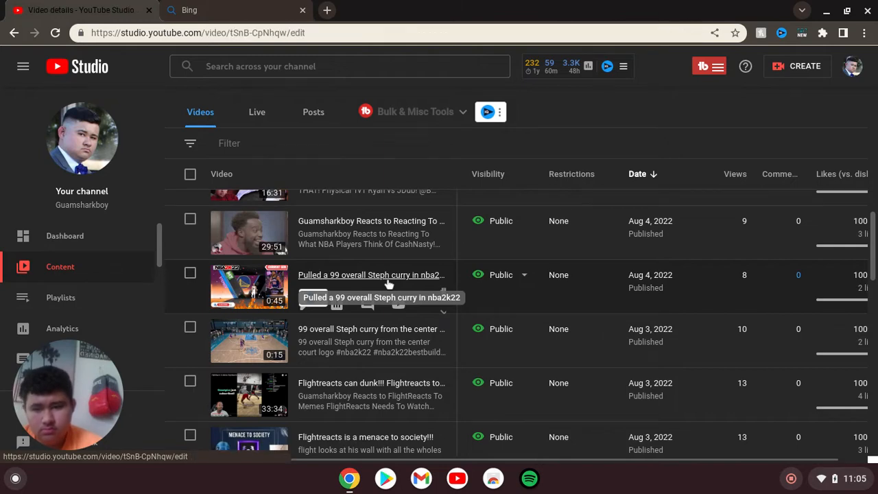
left_click(370, 275)
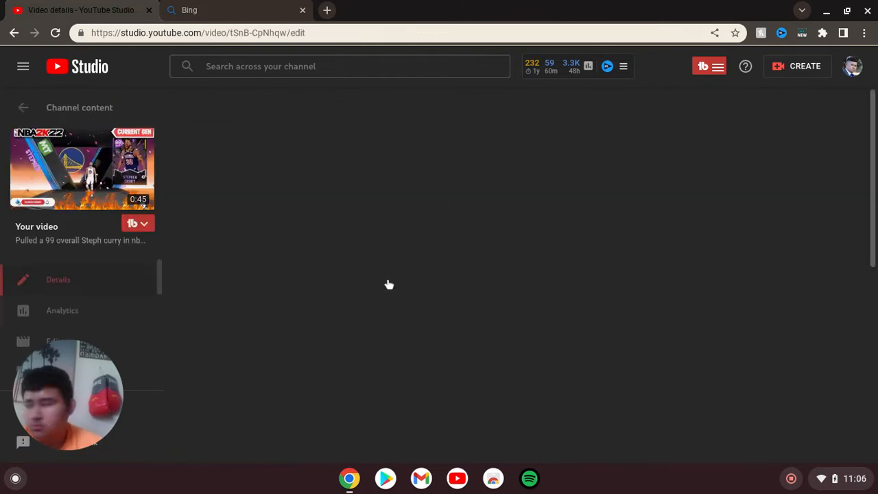
left_click(58, 279)
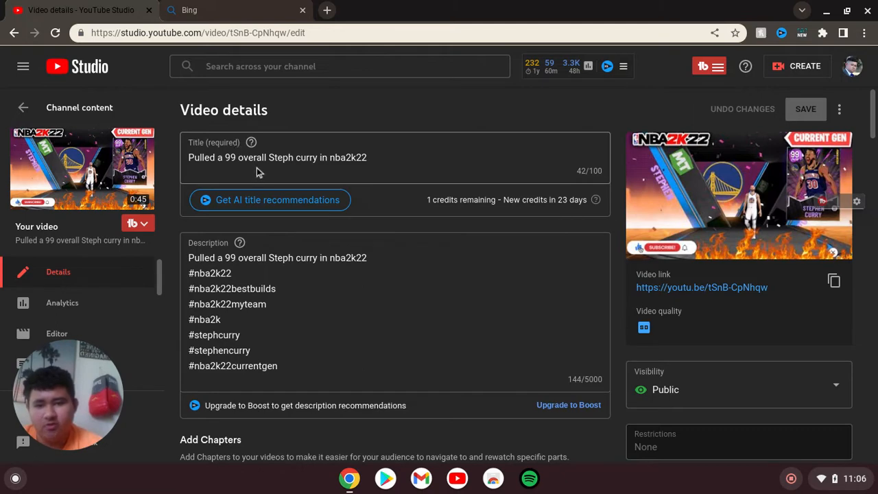
mouse_move(255, 247)
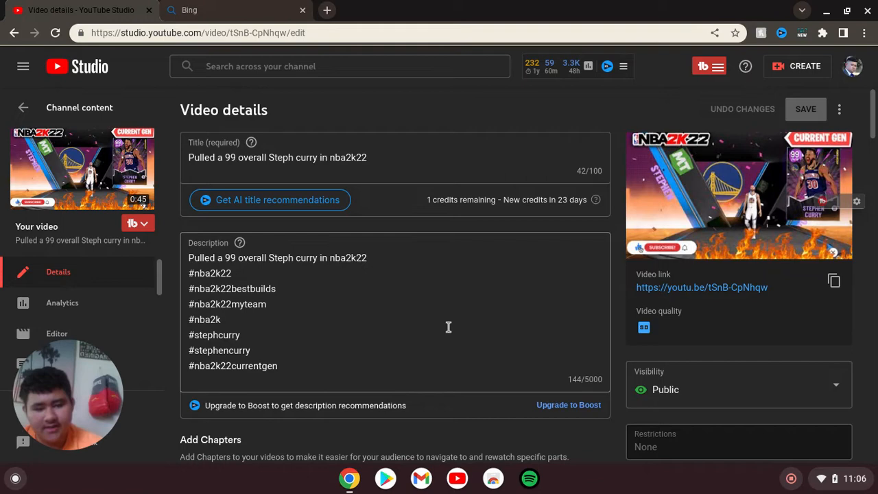
scroll("down", 3)
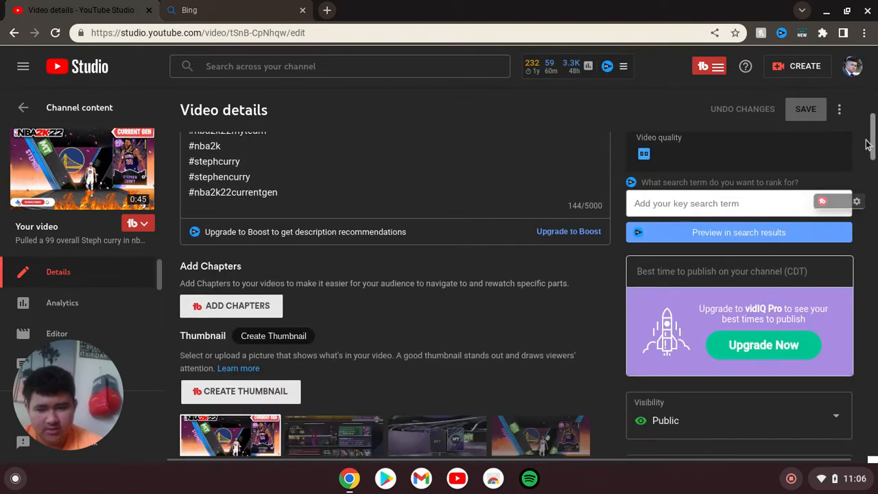
scroll("down", 3)
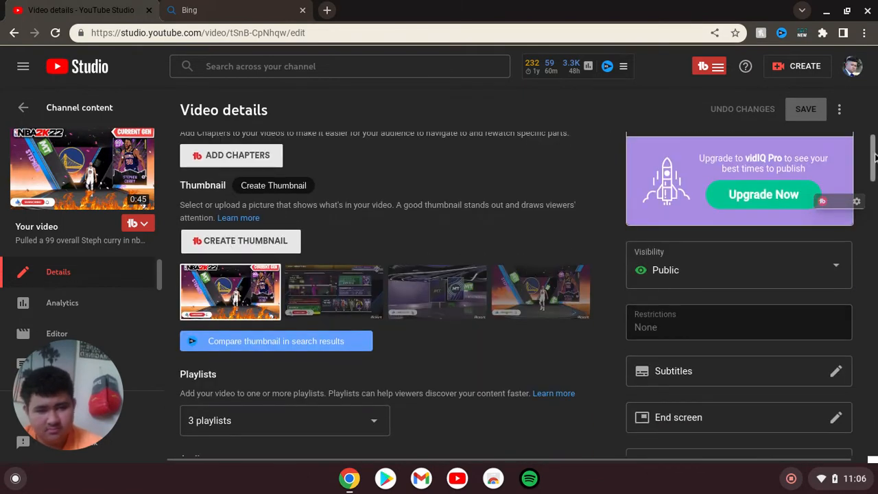
scroll("down", 3)
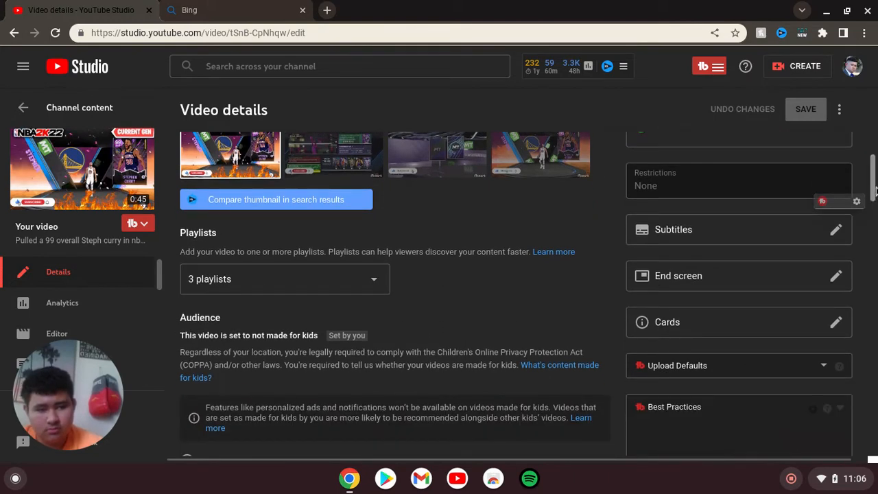
scroll("down", 3)
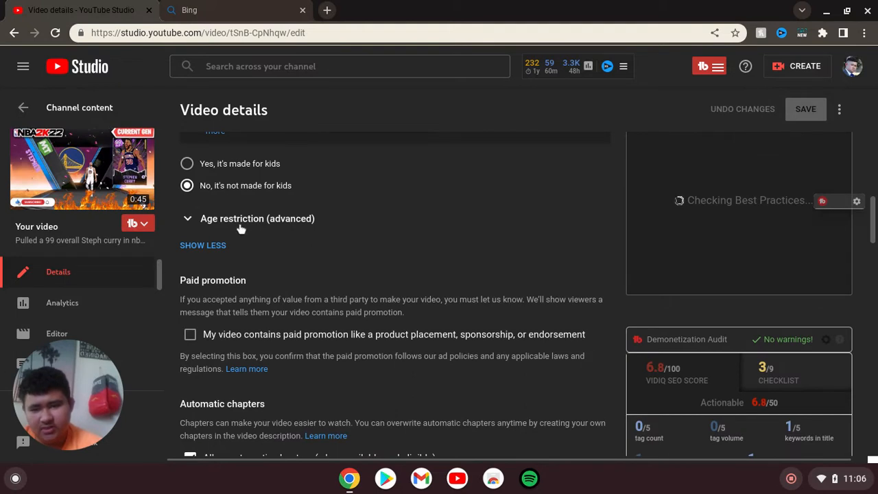
Expand Age restriction (advanced) and scroll past paid promotion and tags to the tag tools
left_click(257, 218)
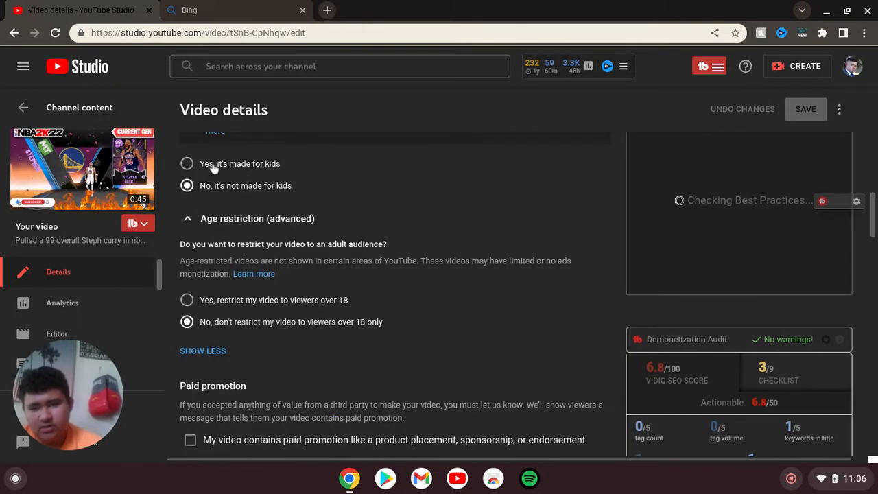
mouse_move(203, 182)
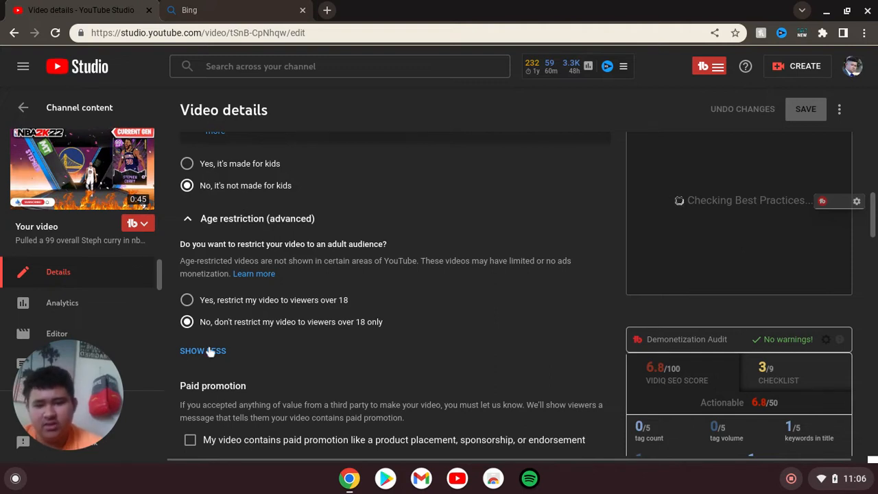
mouse_move(407, 324)
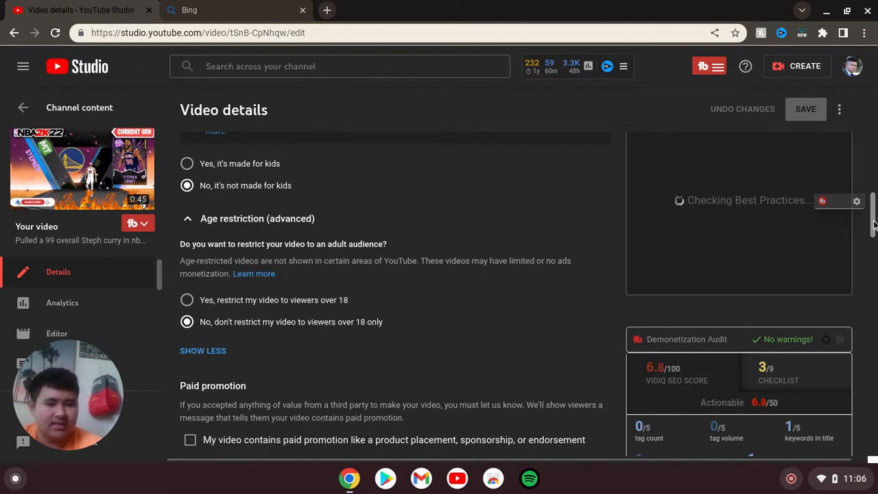
scroll("down", 3)
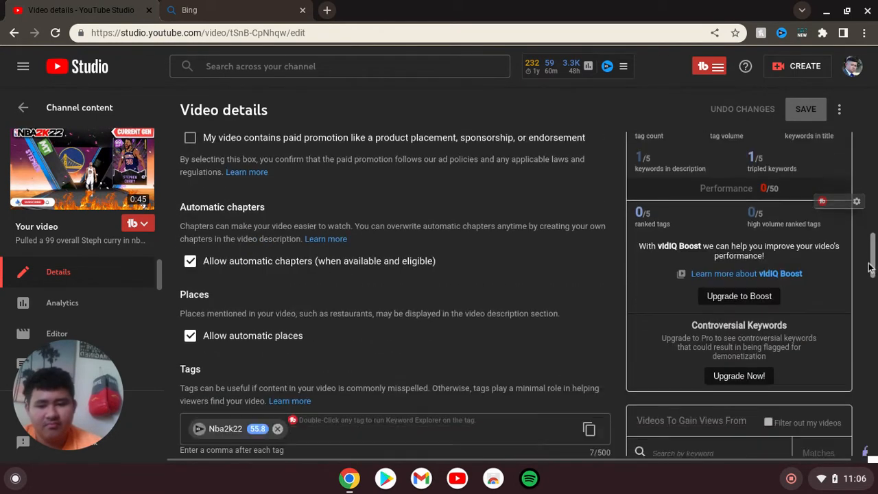
scroll("down", 3)
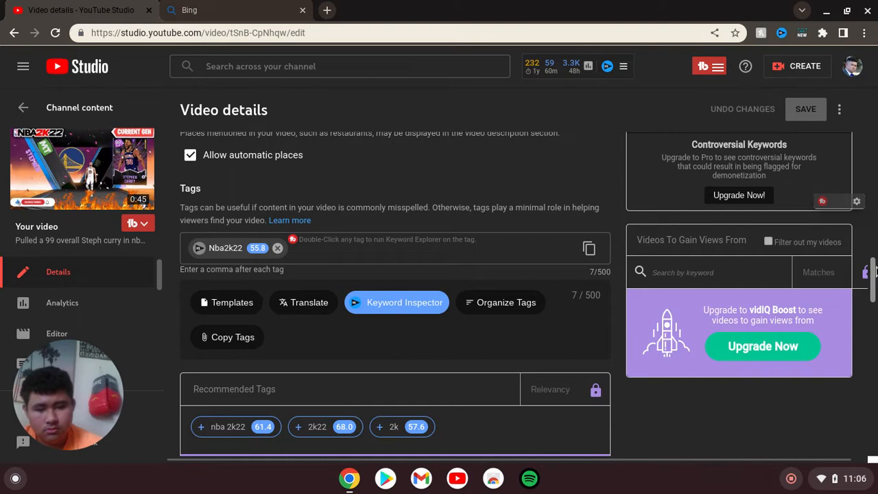
scroll("down", 3)
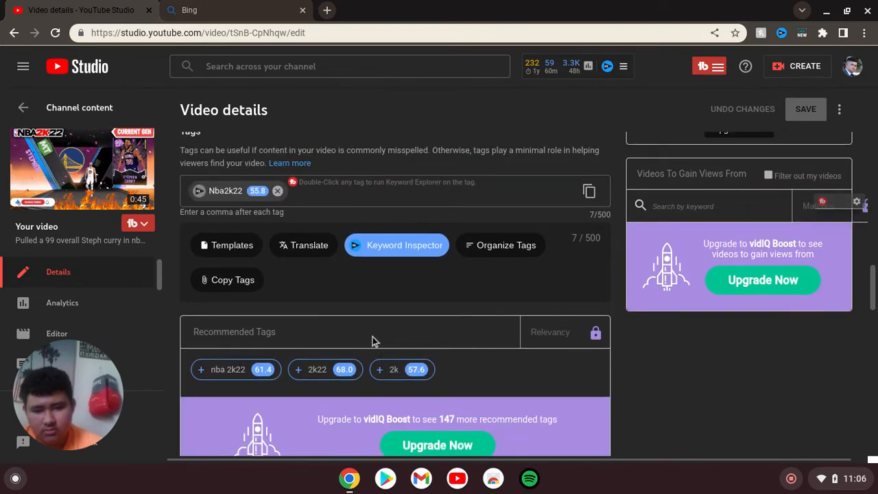
double_click(234, 332)
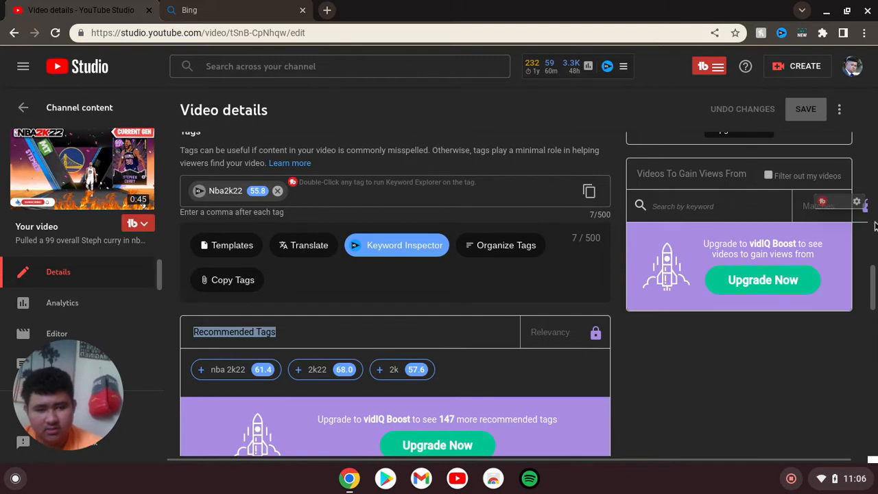
scroll("down", 3)
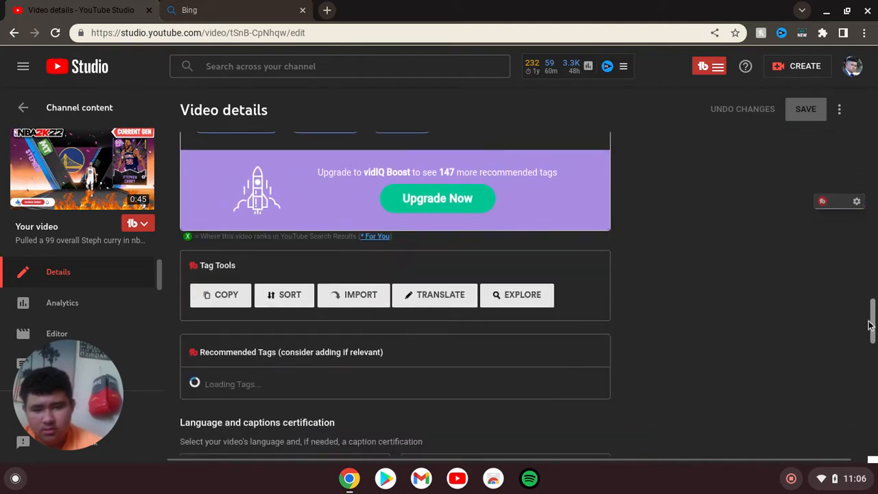
Scroll down to License and keep Standard YouTube License selected
scroll("down", 3)
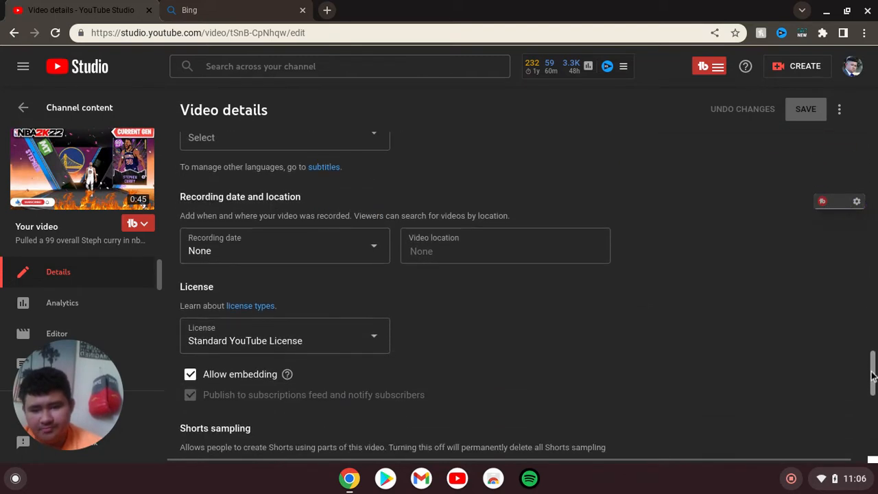
scroll("down", 3)
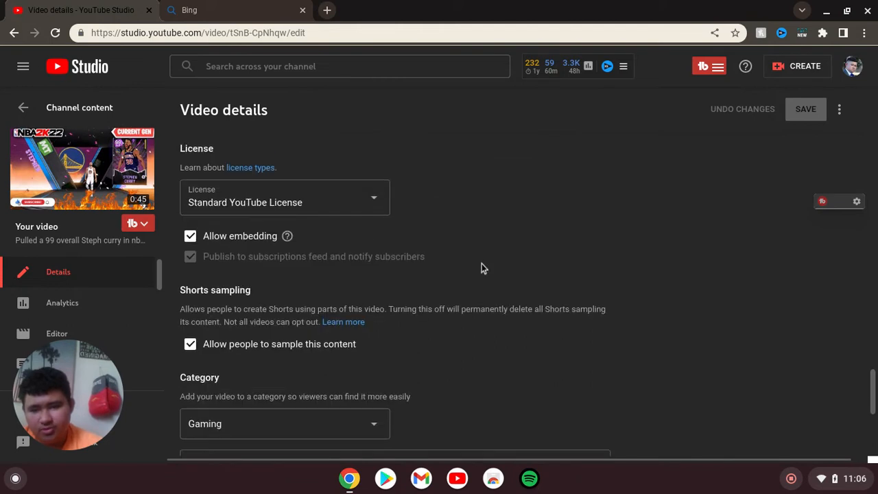
mouse_move(359, 209)
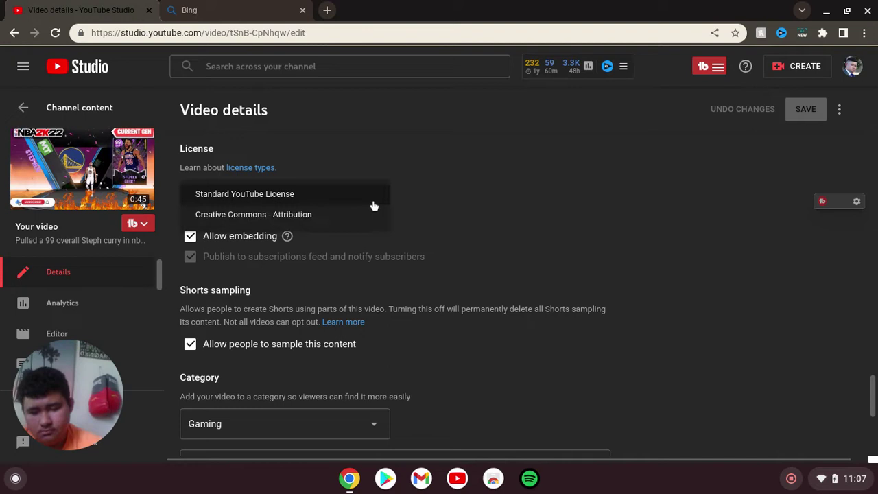
mouse_move(372, 199)
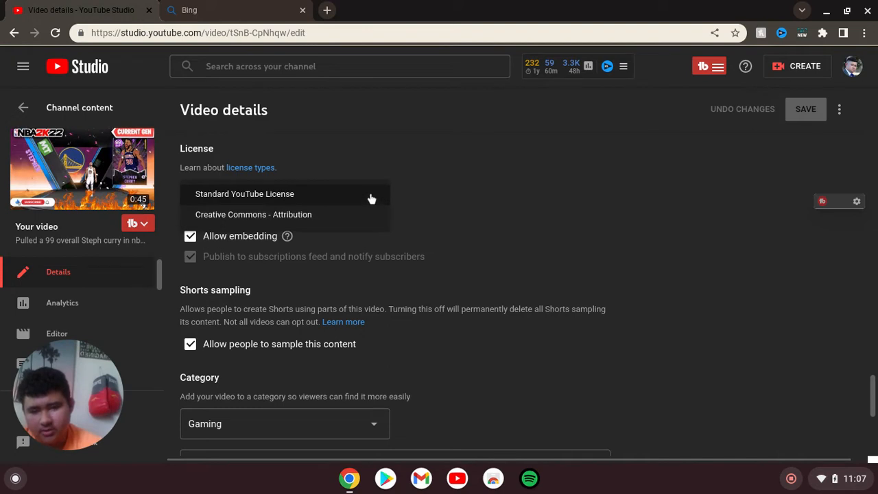
left_click(245, 193)
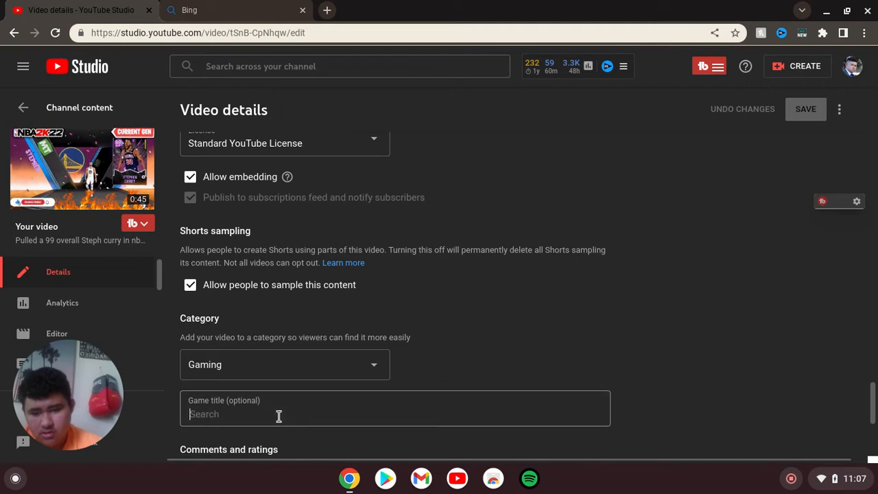
Search 'nba' and choose NBA 2K22 (2021) as the game title, then scroll back up
type("nba")
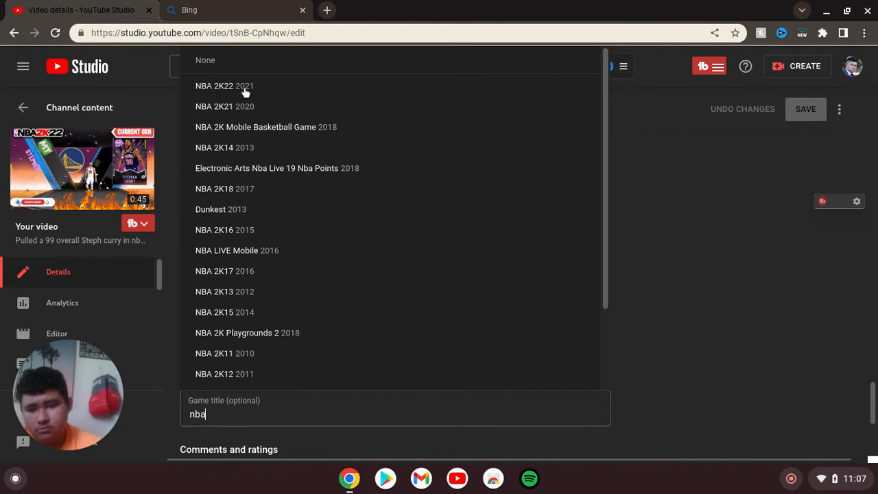
left_click(224, 85)
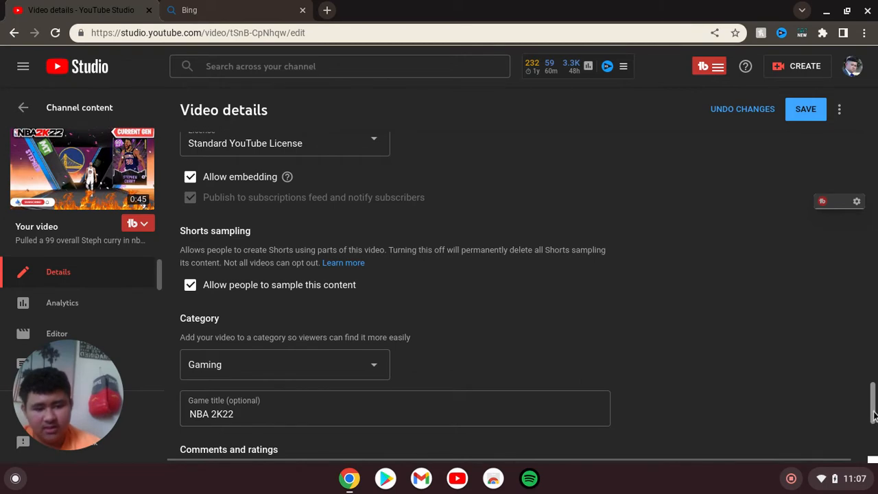
scroll("down", 3)
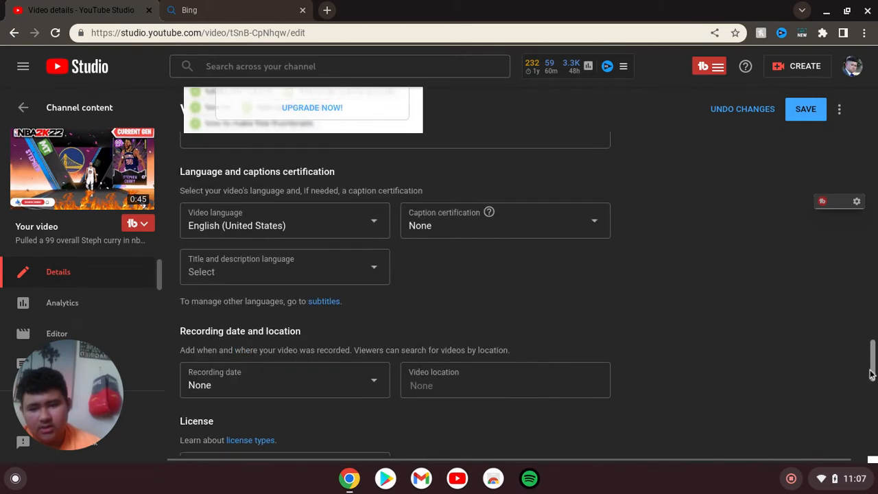
scroll("up", 3)
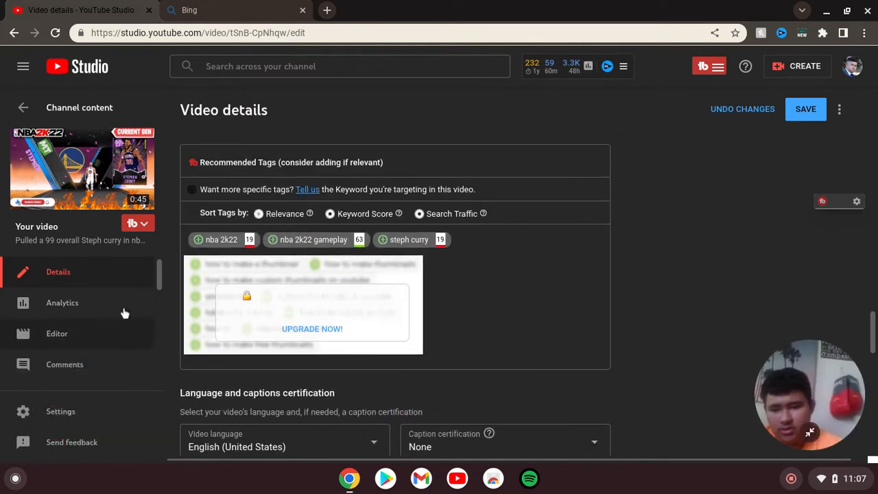
scroll("down", 3)
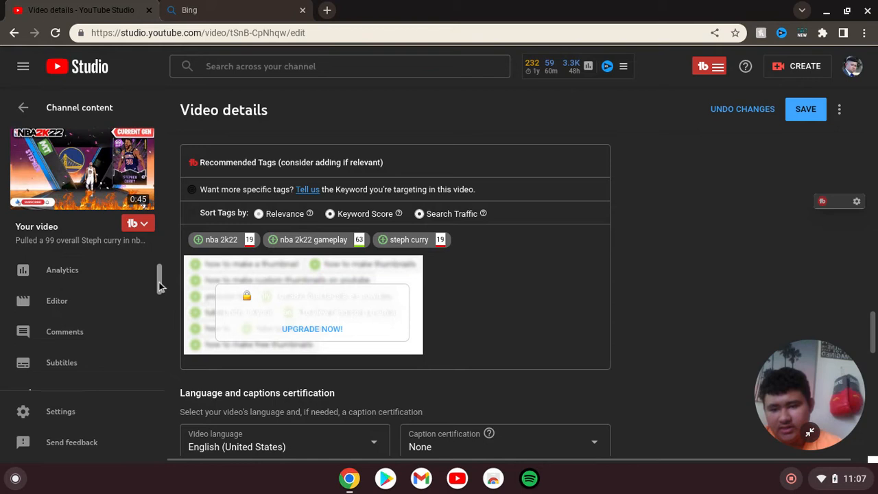
scroll("down", 3)
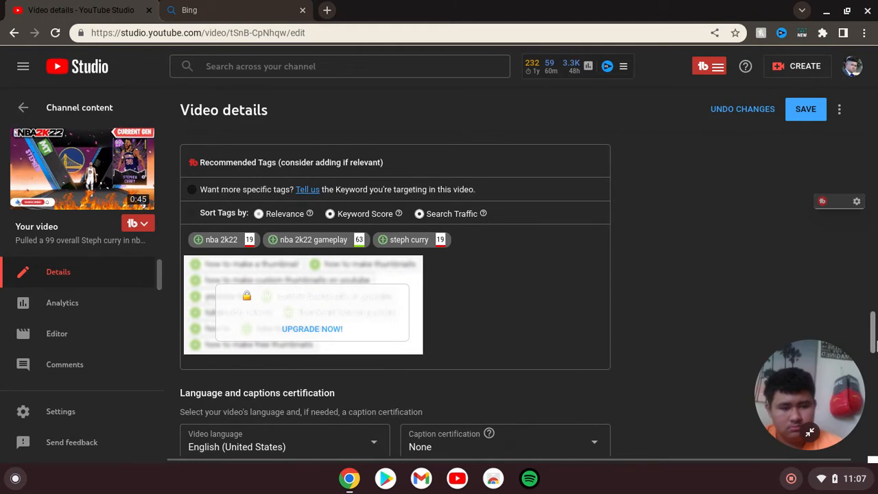
scroll("up", 3)
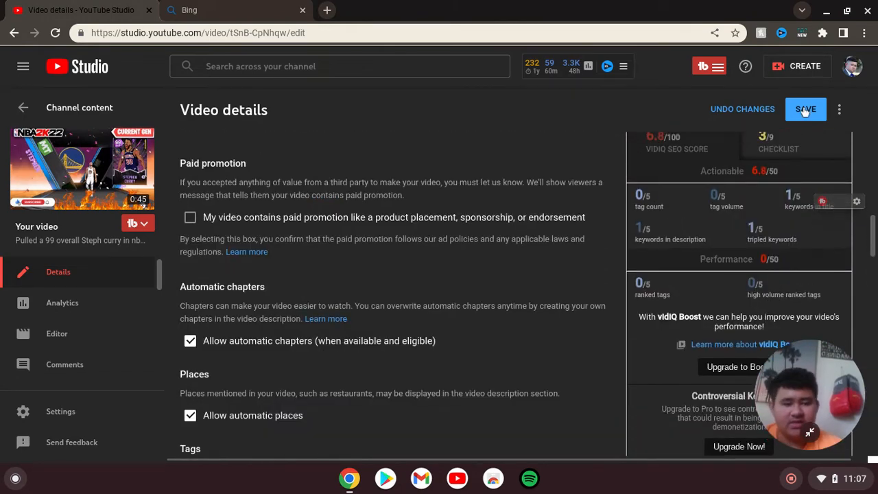
Save the category and game title changes and head back to the channel's video list
left_click(805, 109)
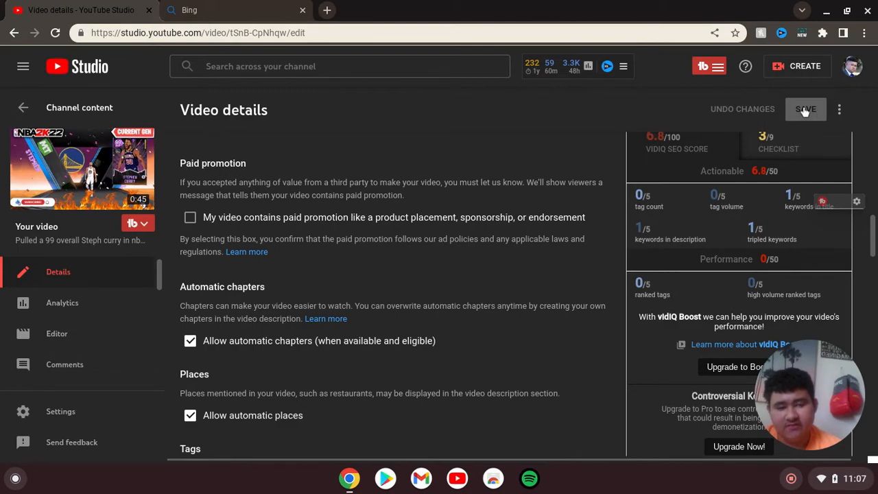
mouse_move(875, 247)
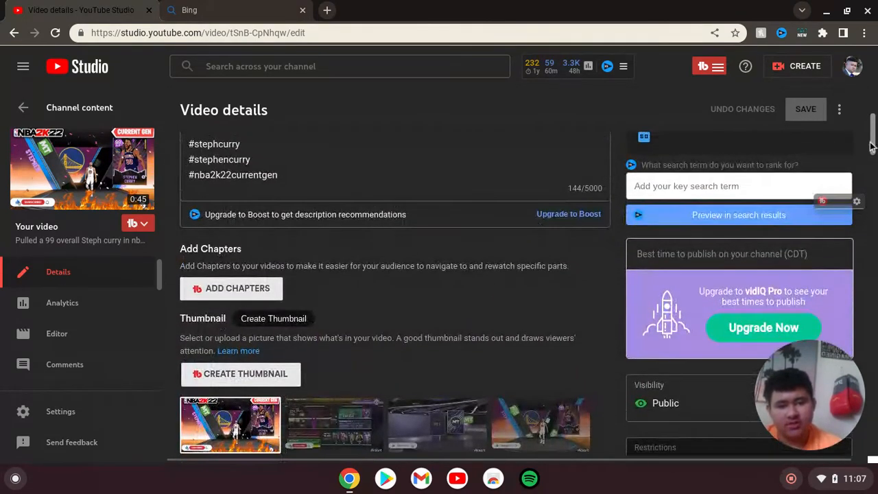
scroll("up", 3)
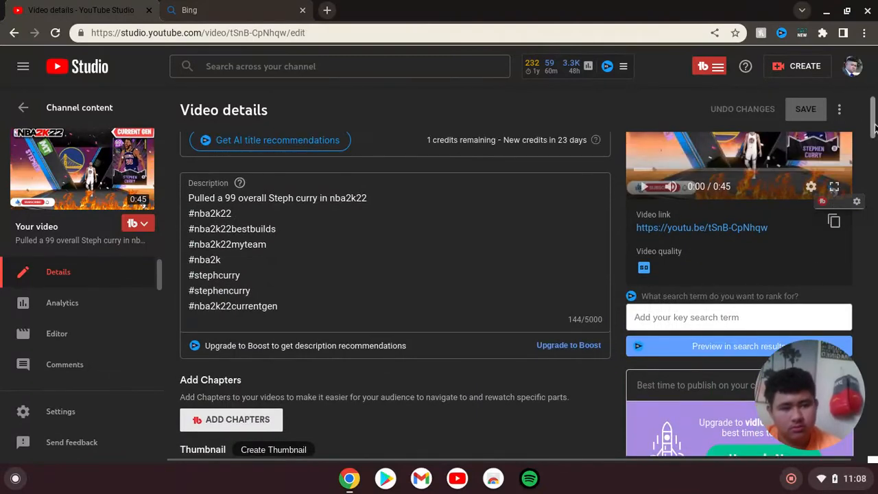
scroll("up", 3)
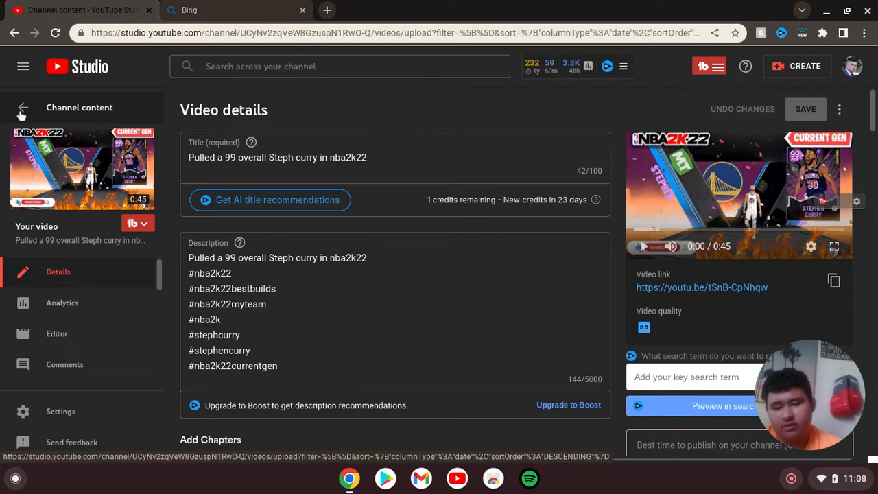
left_click(22, 109)
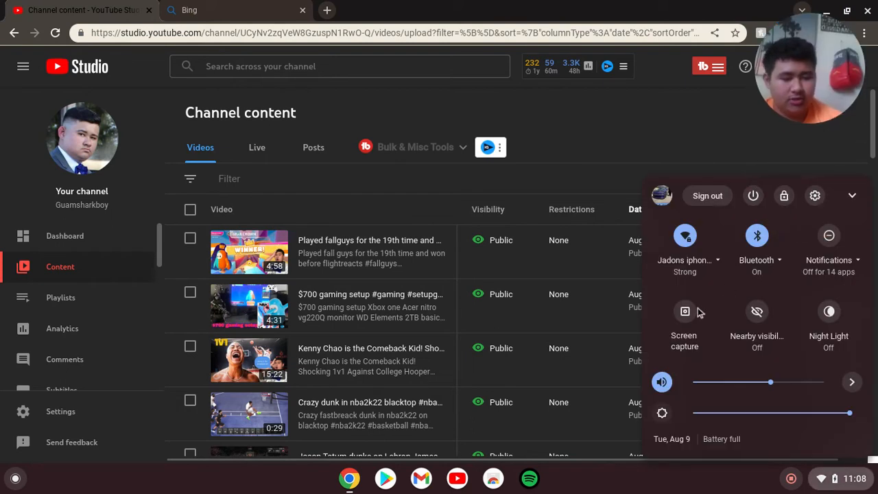
mouse_move(700, 150)
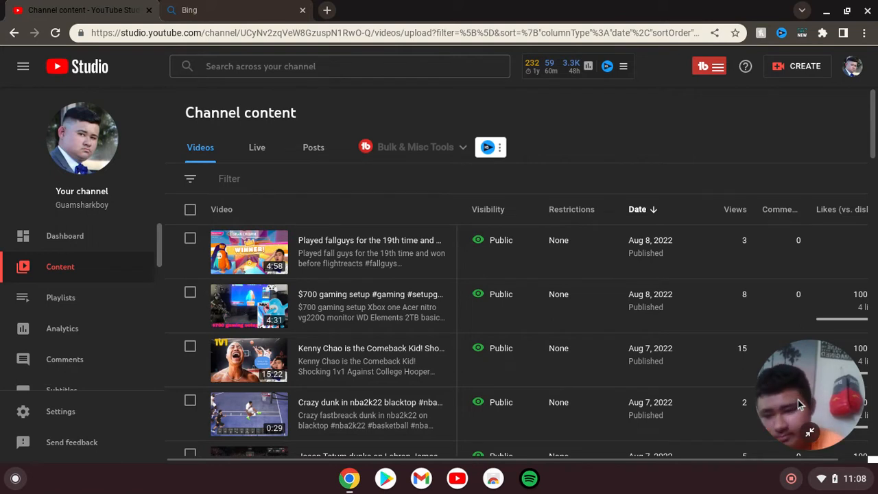
mouse_move(159, 268)
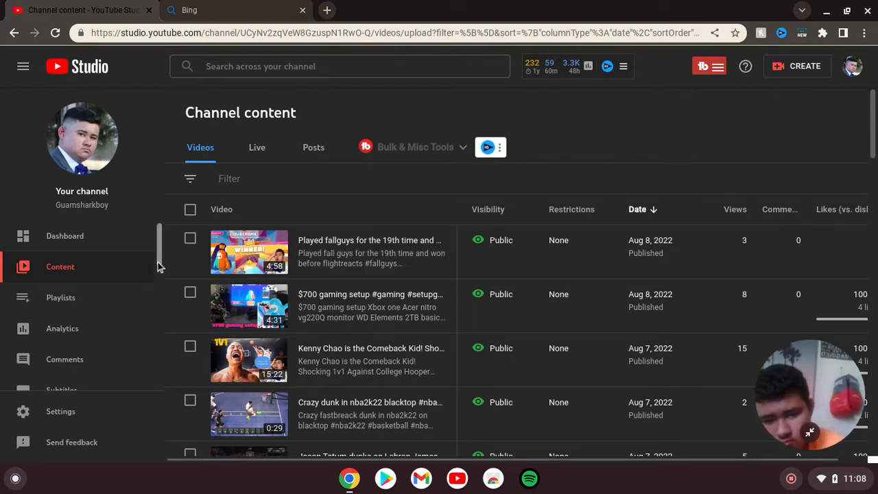
Scroll the channel content list showing publish dates, views and comments
scroll("down", 3)
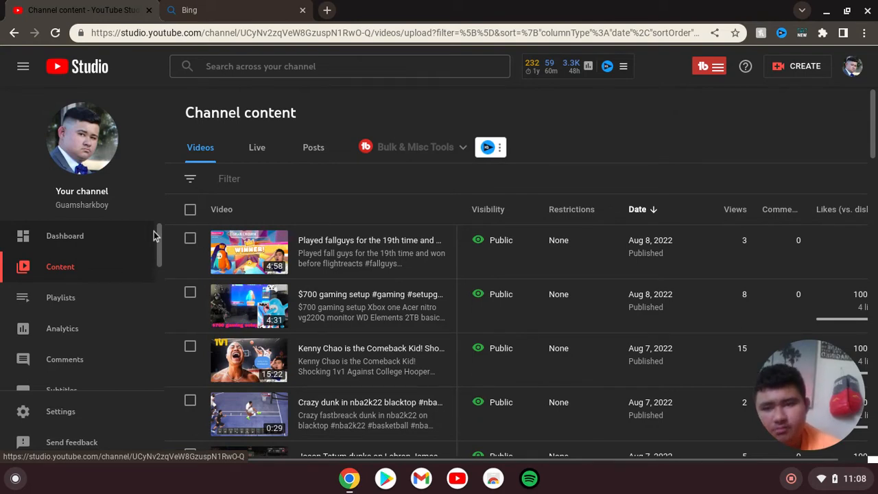
Open the fair-use copyright disclaimer note on notes.io, then return to YouTube Studio
left_click(233, 9)
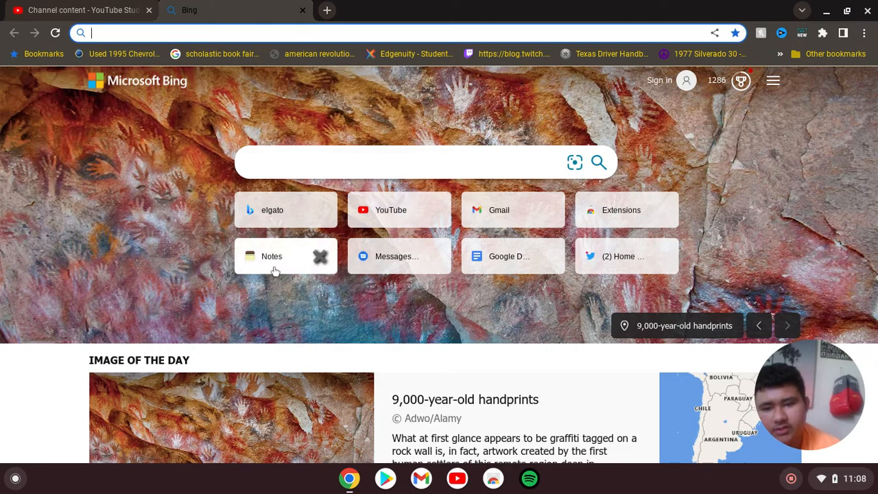
left_click(272, 256)
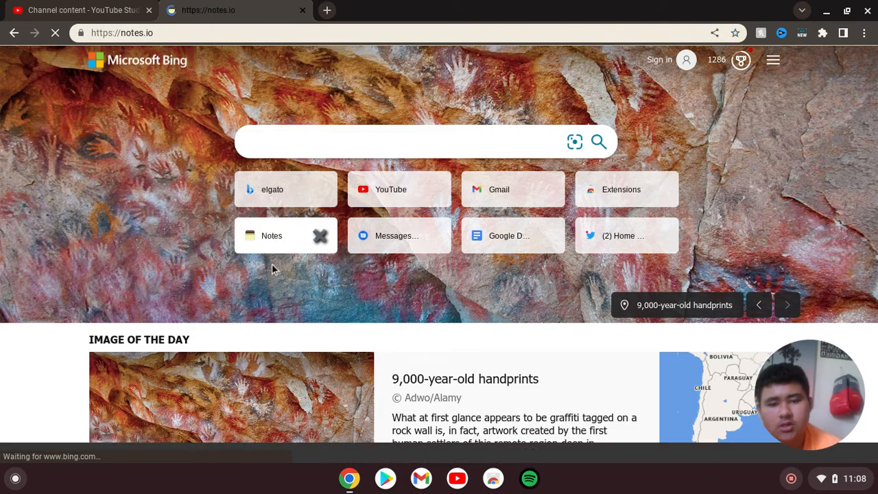
left_click(272, 236)
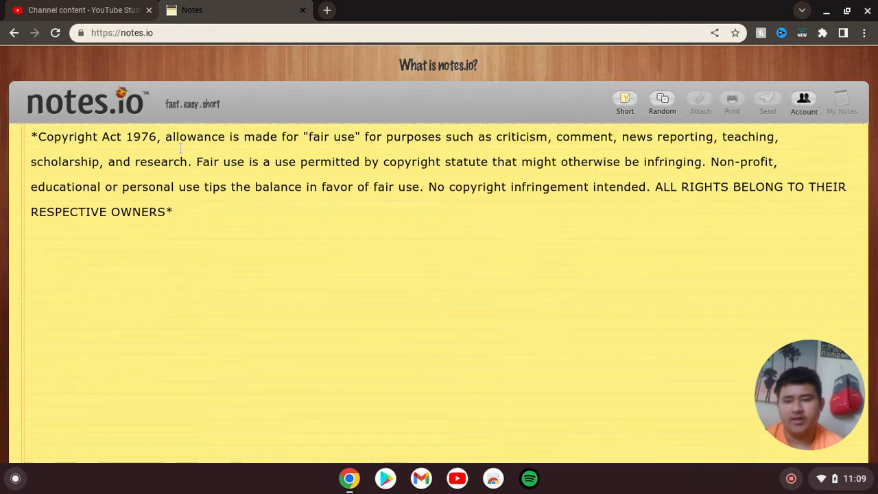
left_click(82, 9)
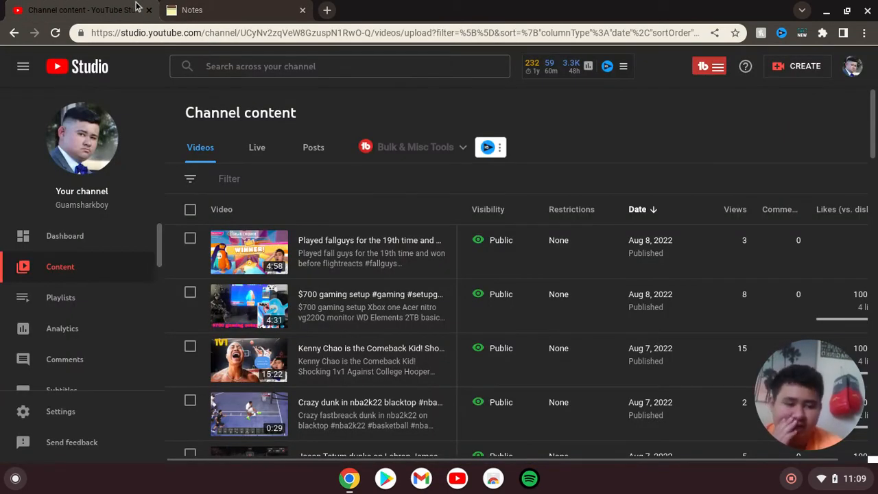